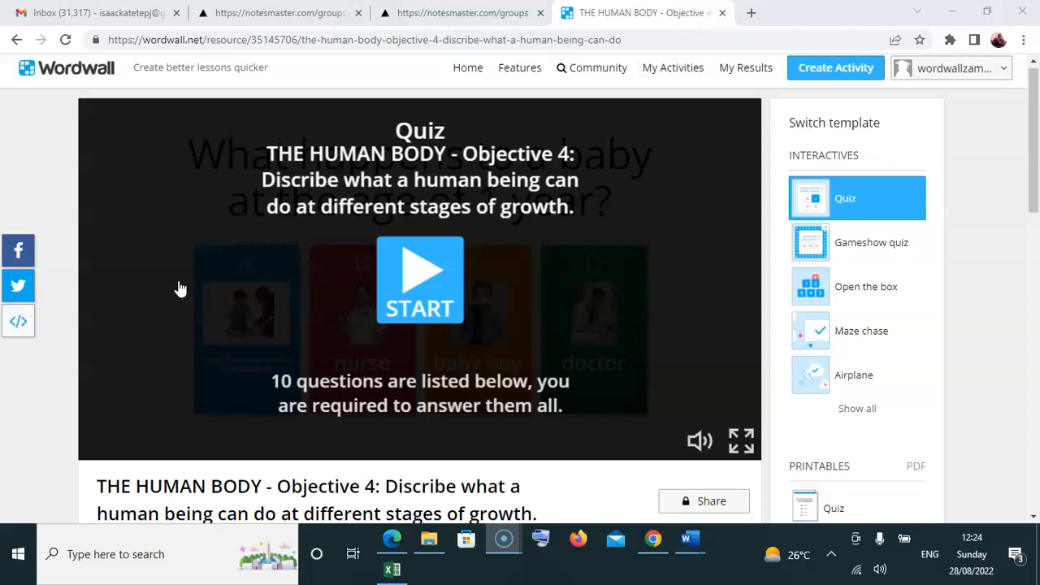
Publish the human body quiz publicly from the Share resource dialog and confirm with Done.
scroll("down", 3)
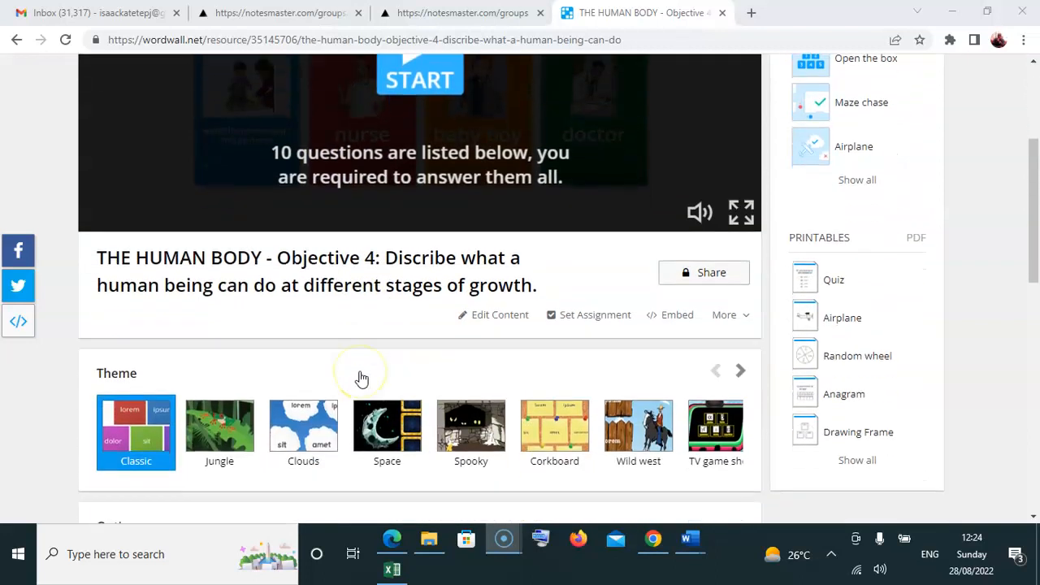
mouse_move(351, 378)
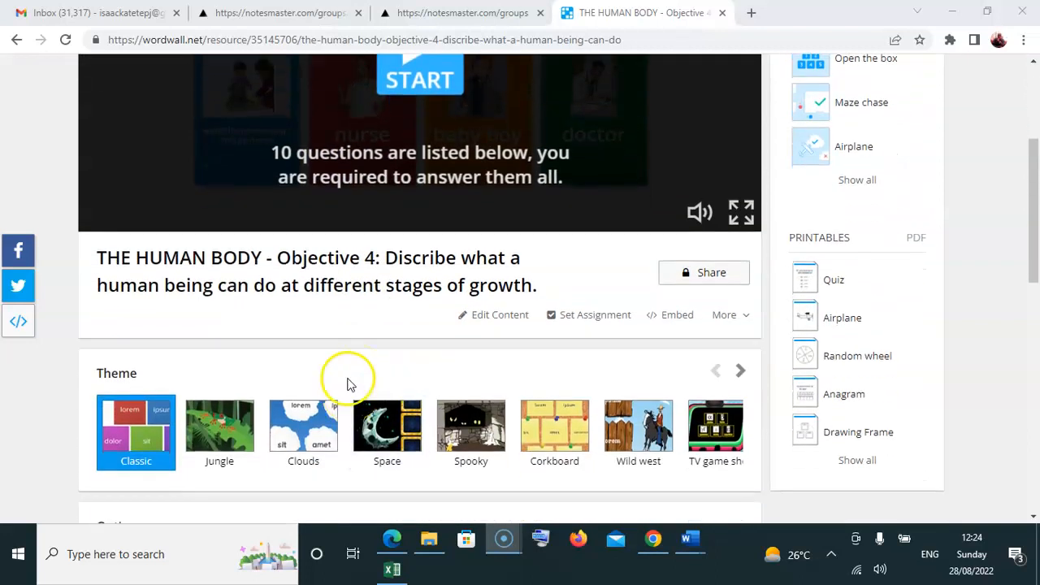
mouse_move(713, 273)
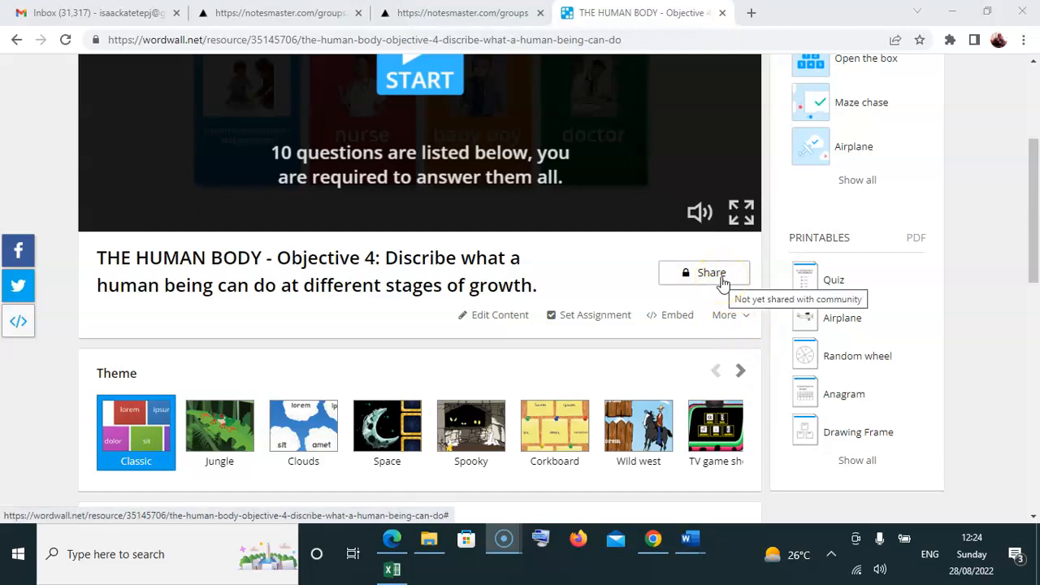
left_click(704, 272)
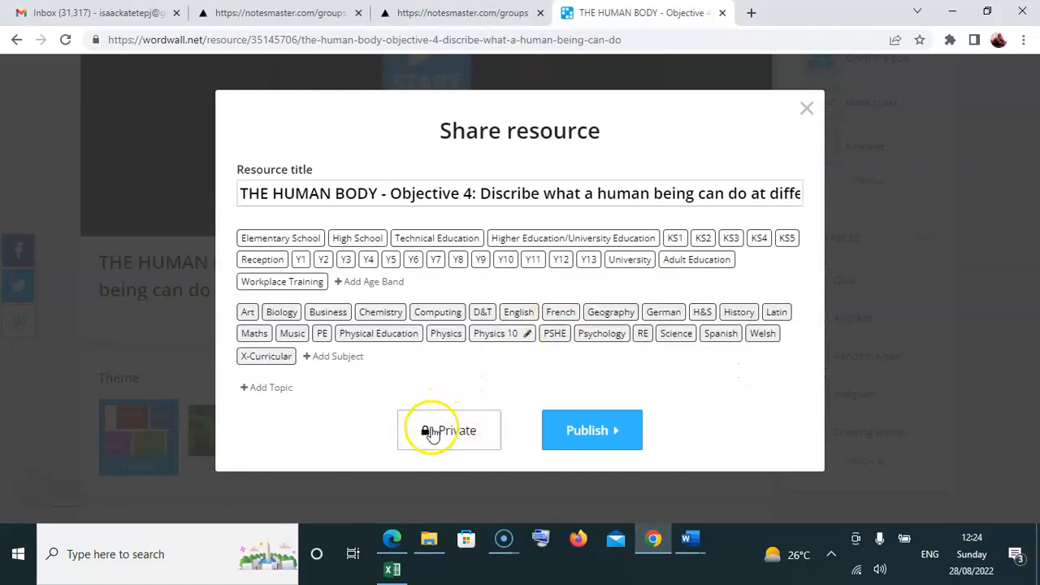
mouse_move(592, 431)
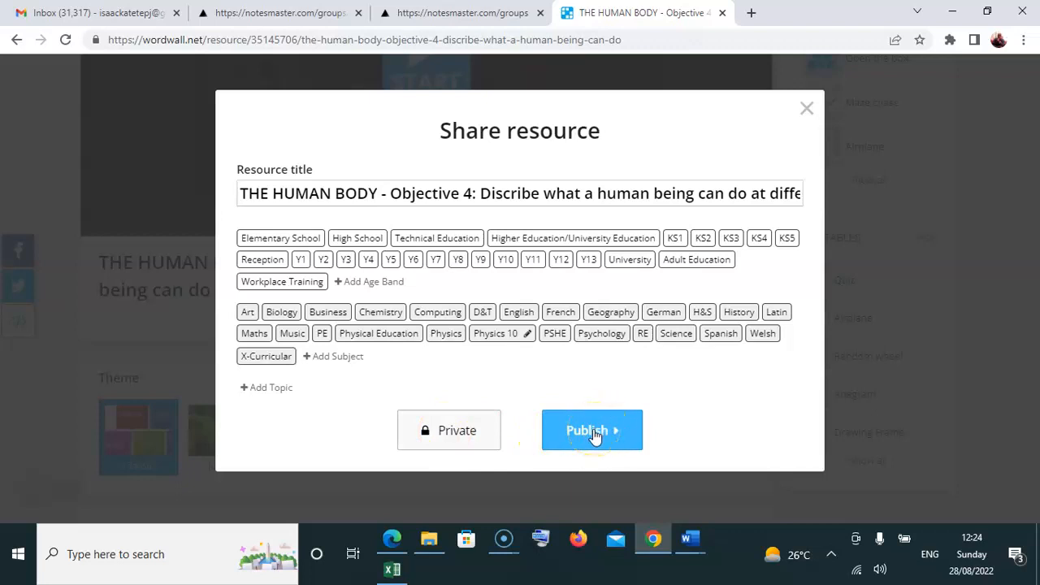
left_click(591, 430)
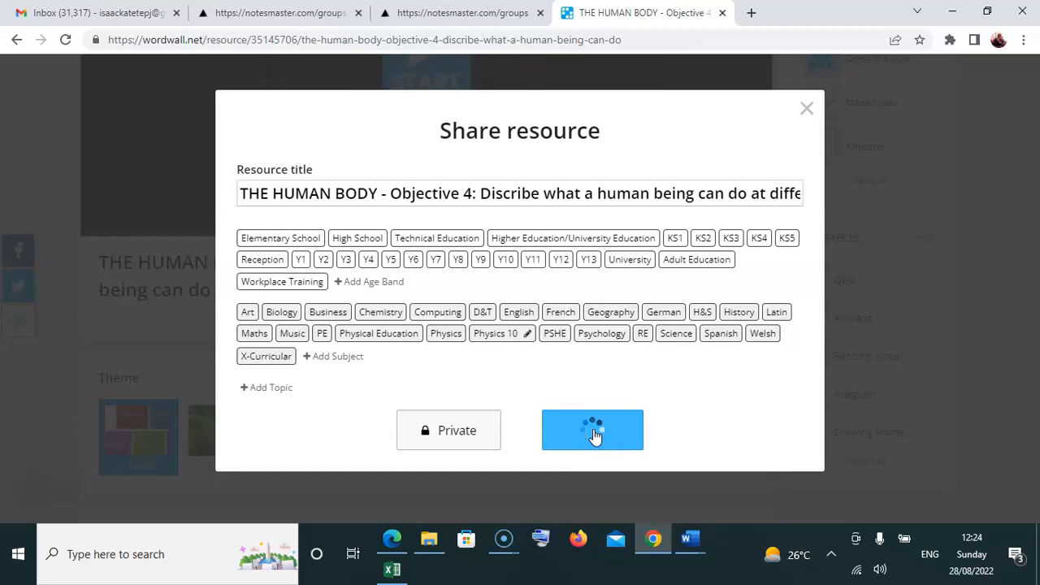
left_click(591, 430)
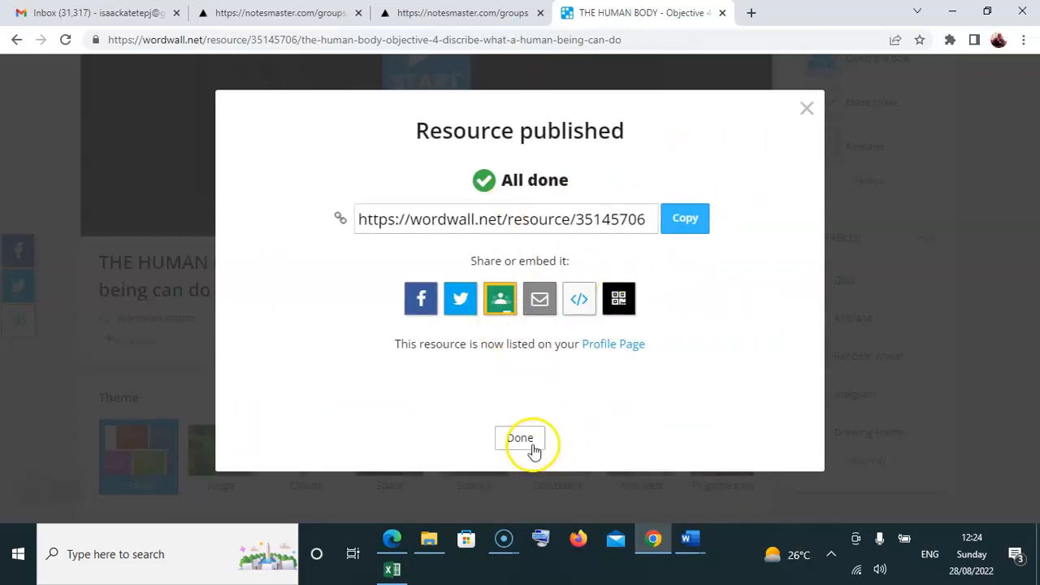
left_click(520, 438)
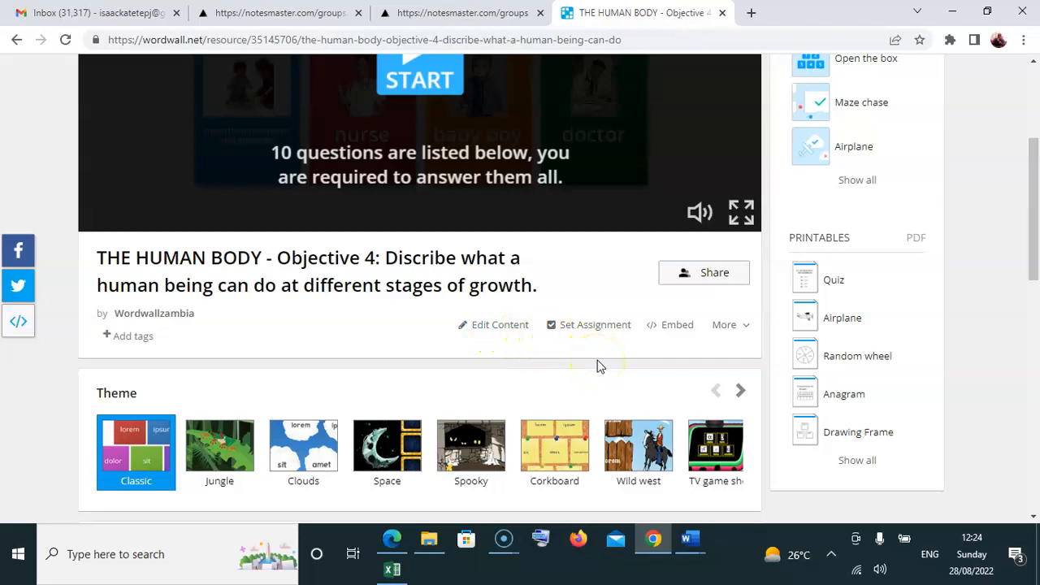
Apply the Jungle theme and step the preview through to question 5 of 10.
scroll("down", 3)
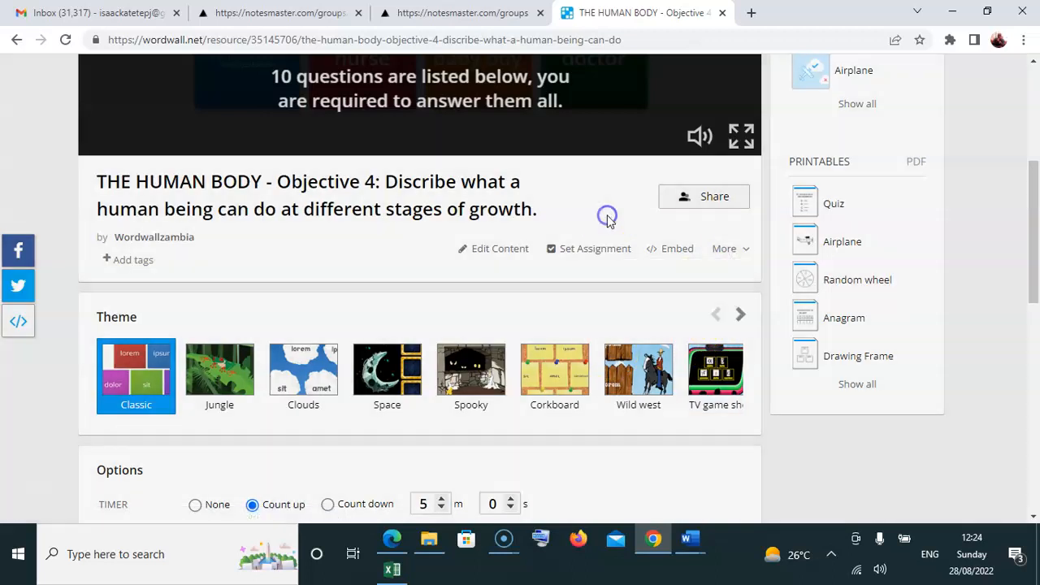
mouse_move(339, 314)
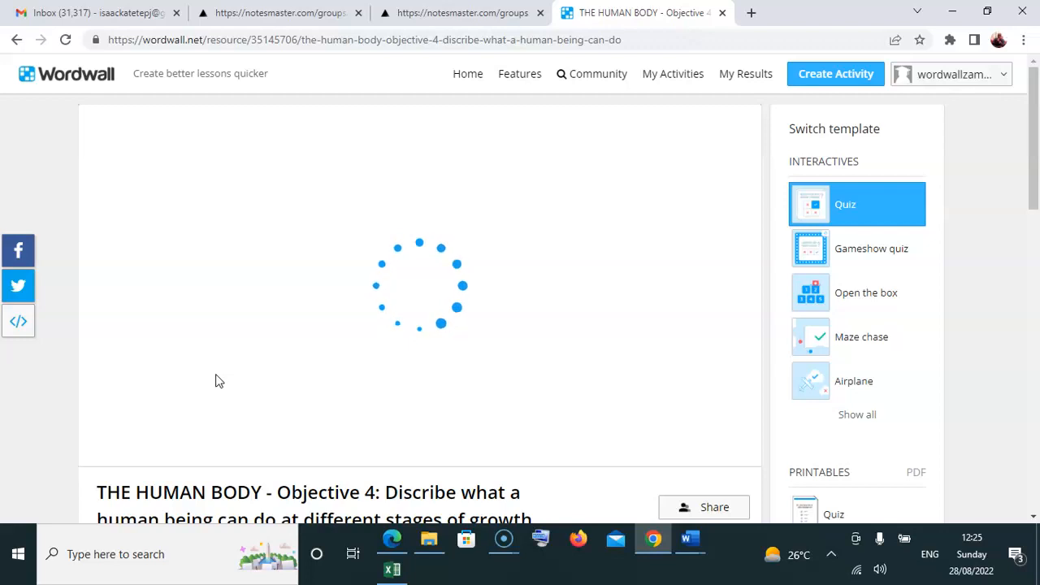
mouse_move(64, 477)
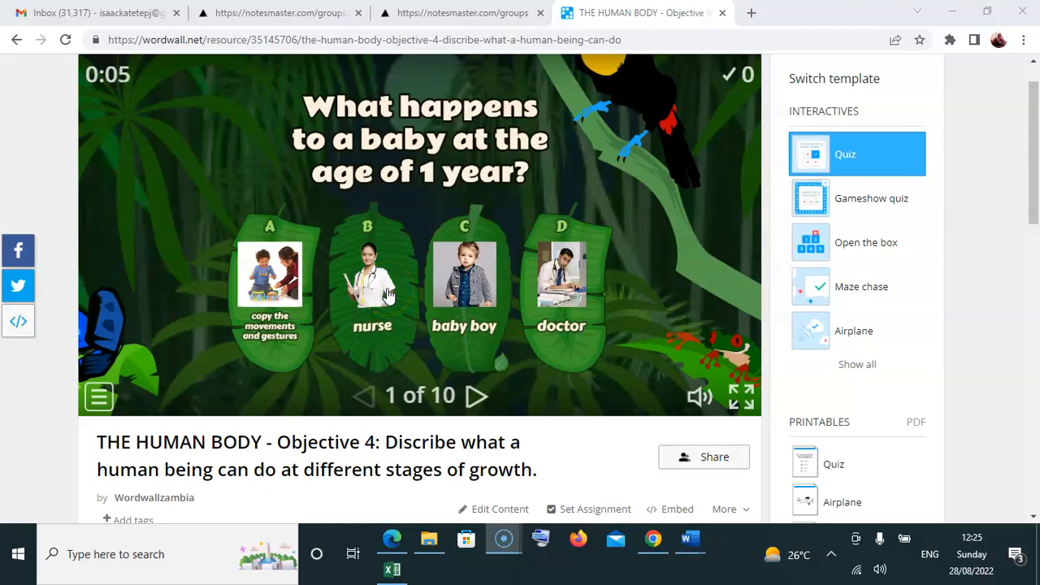
left_click(478, 396)
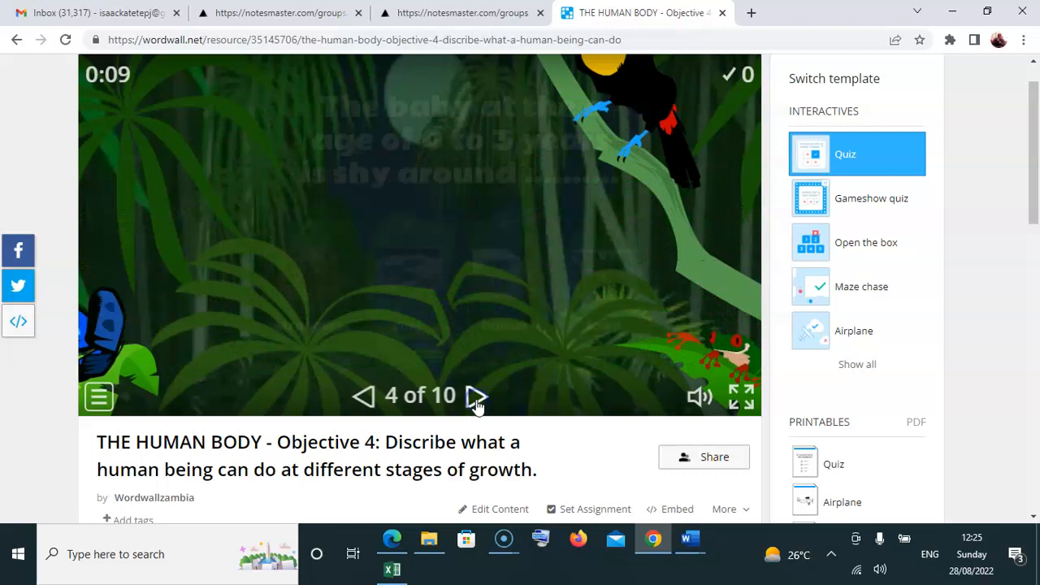
left_click(478, 397)
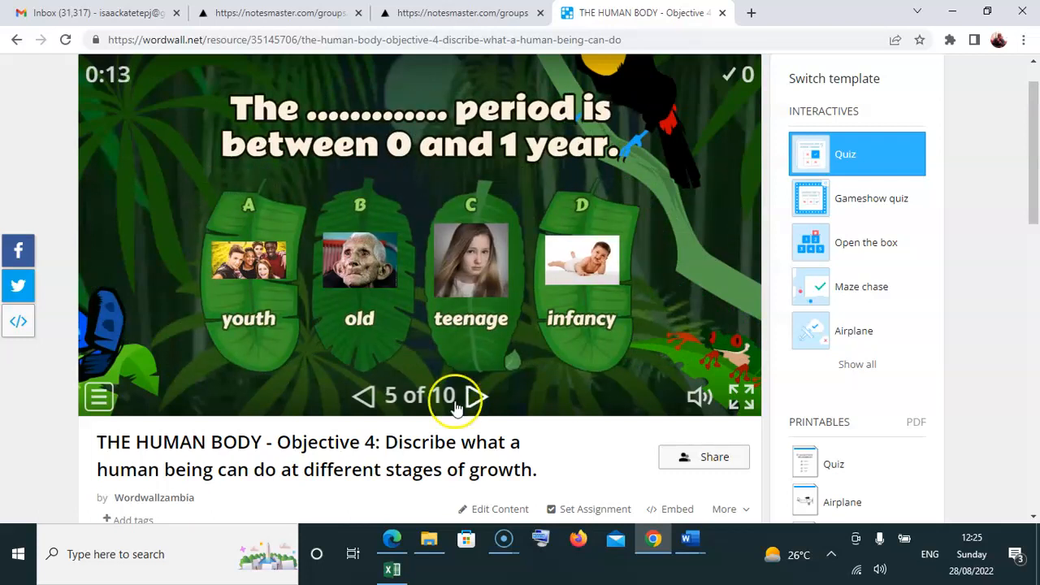
scroll("down", 3)
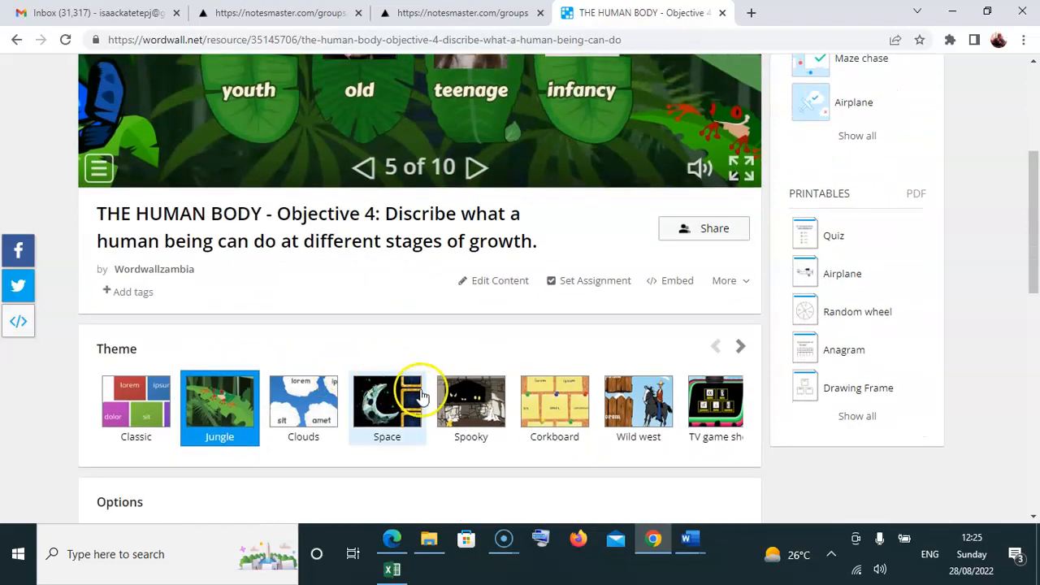
Select the Blackboard theme from the carousel and restart the preview at question 1.
left_click(740, 346)
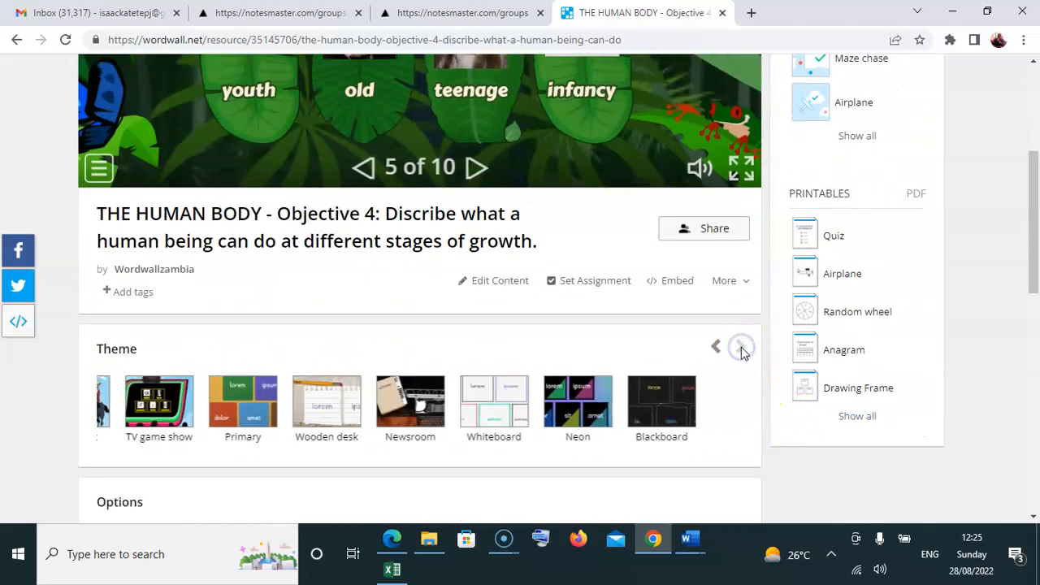
left_click(740, 346)
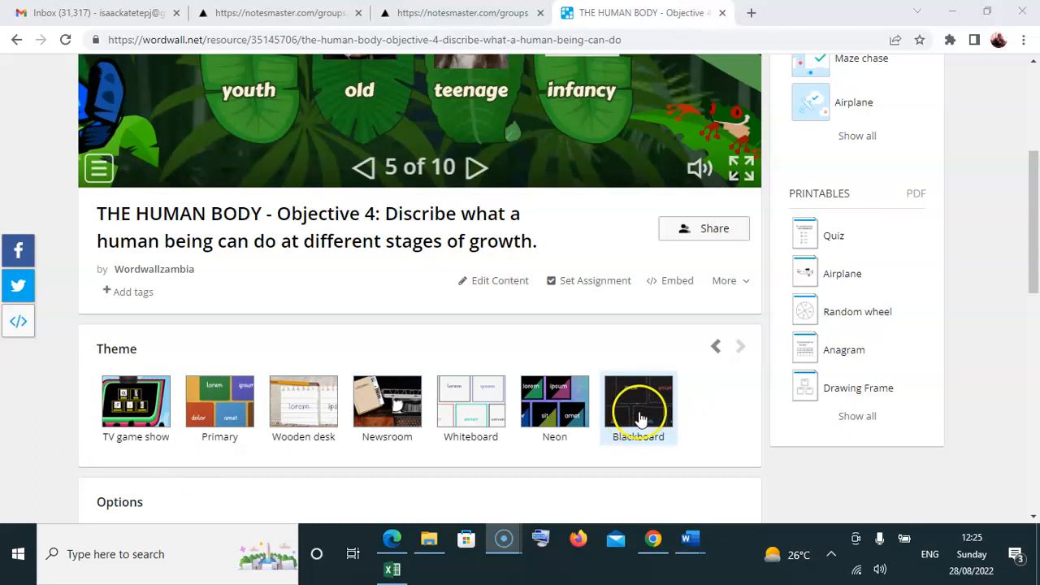
left_click(638, 407)
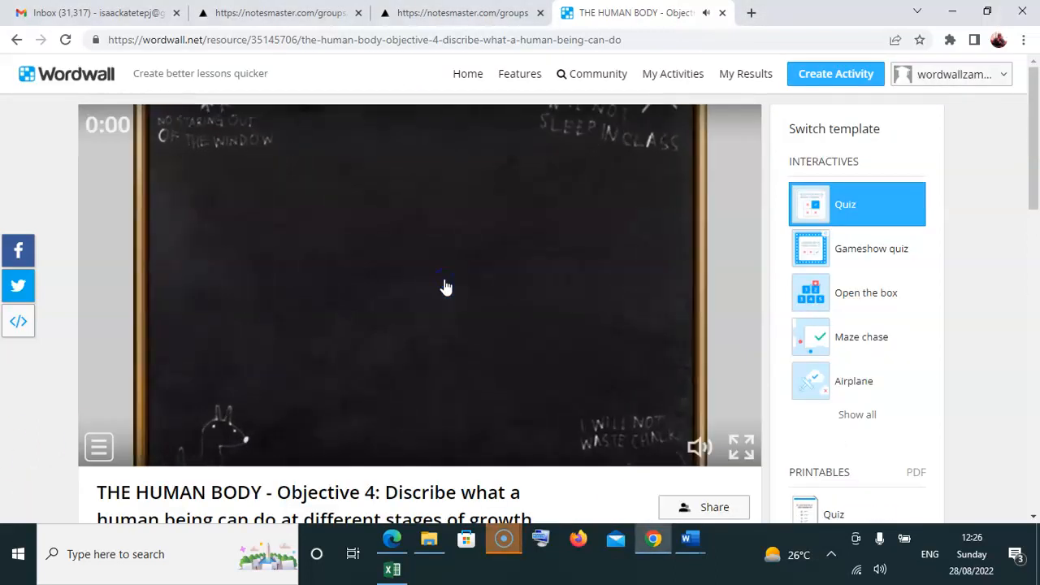
left_click(446, 286)
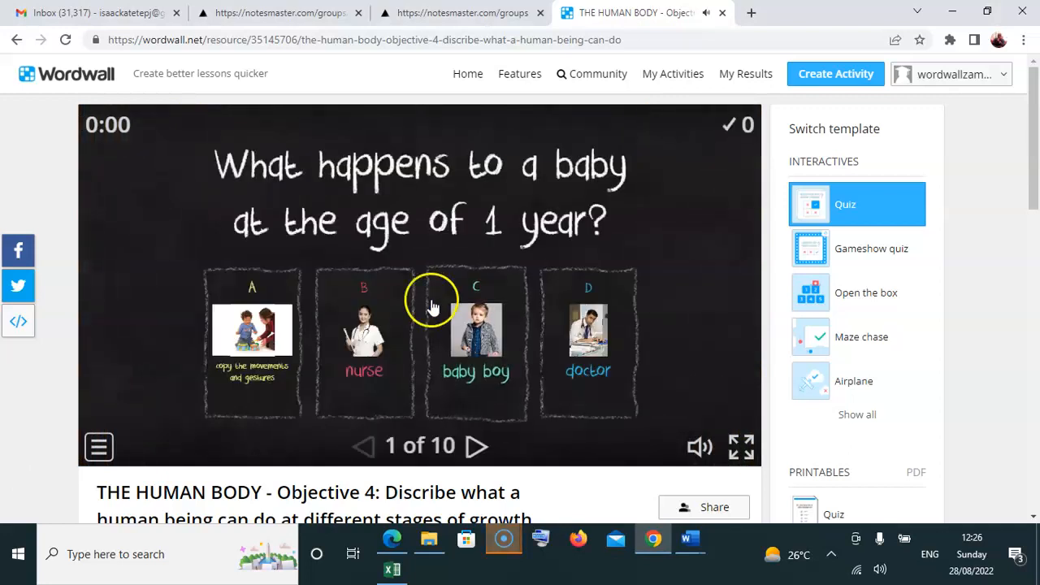
scroll("down", 3)
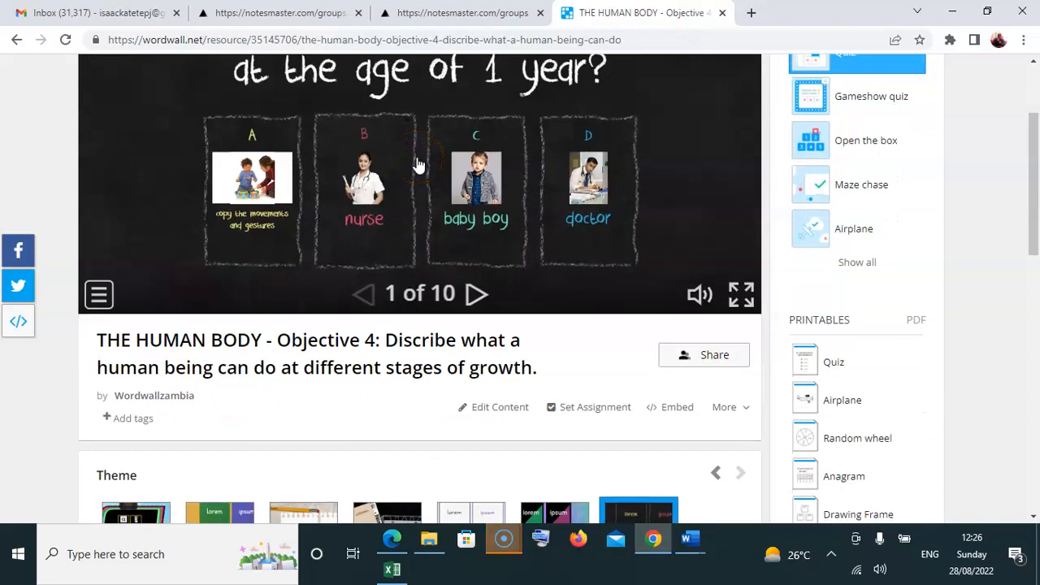
scroll("down", 3)
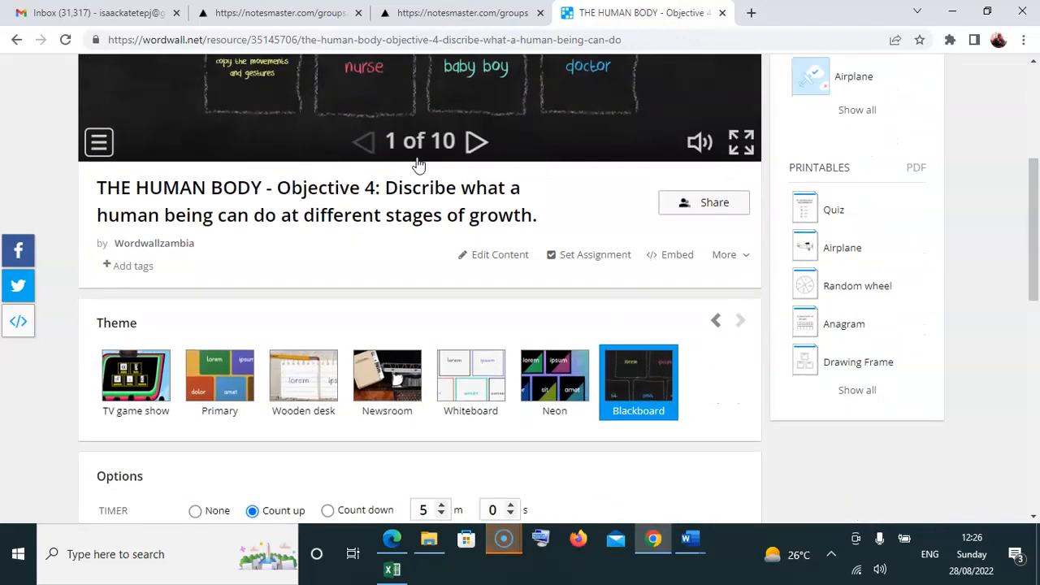
Set count-up timer and shuffled questions, then apply the options to this quiz.
scroll("down", 3)
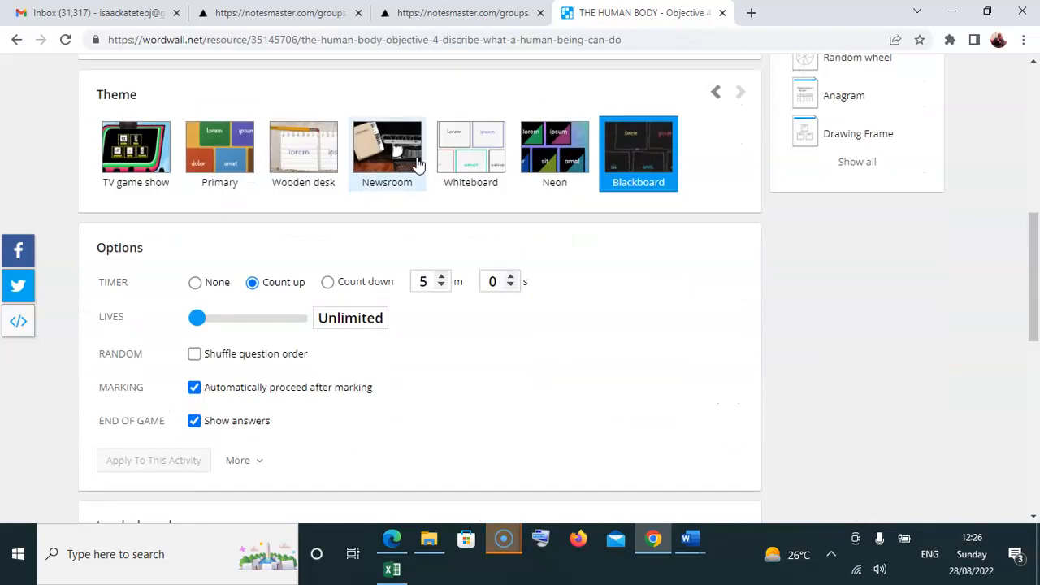
mouse_move(388, 296)
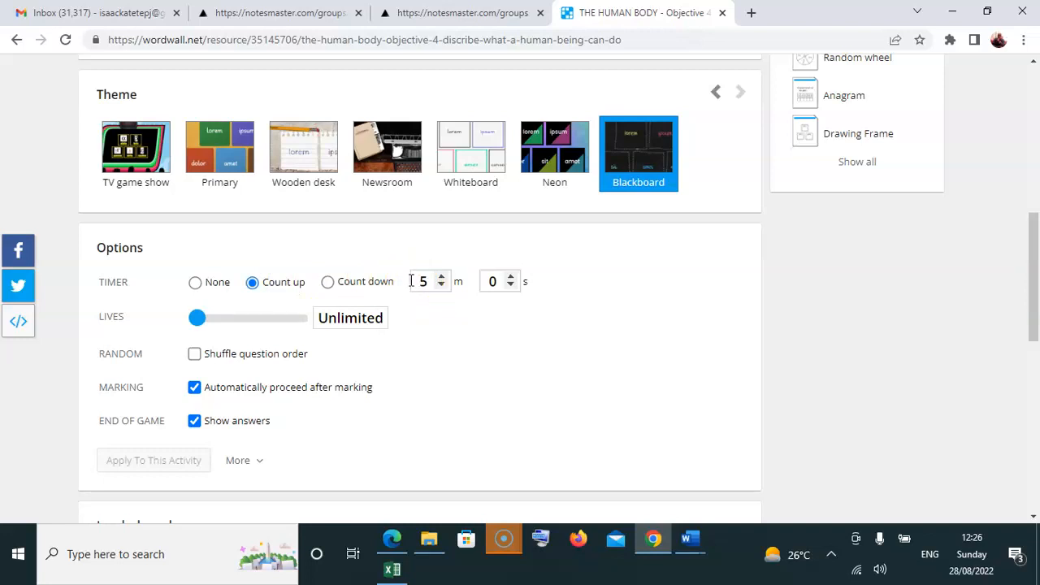
mouse_move(411, 292)
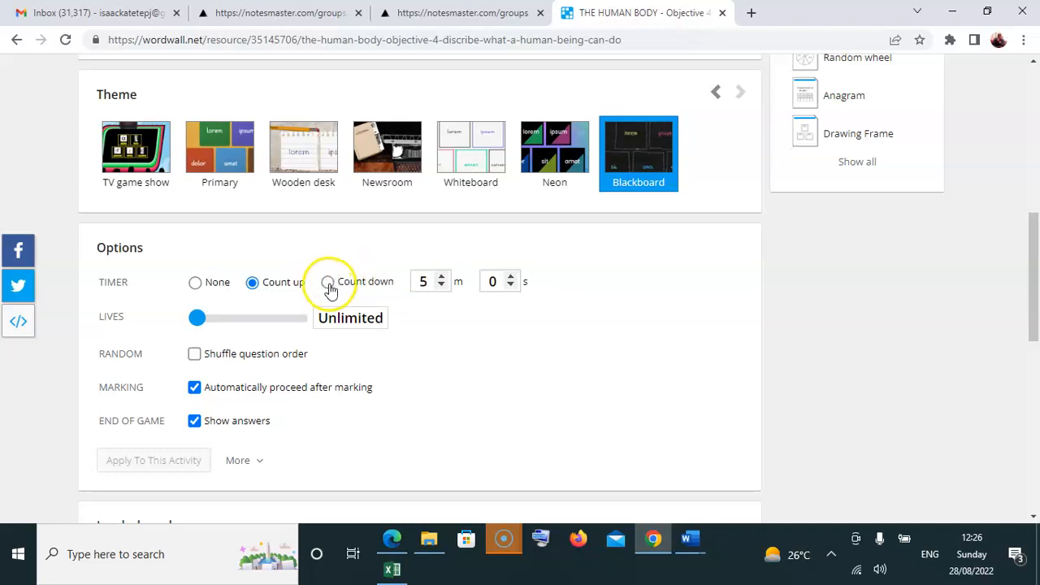
left_click(327, 281)
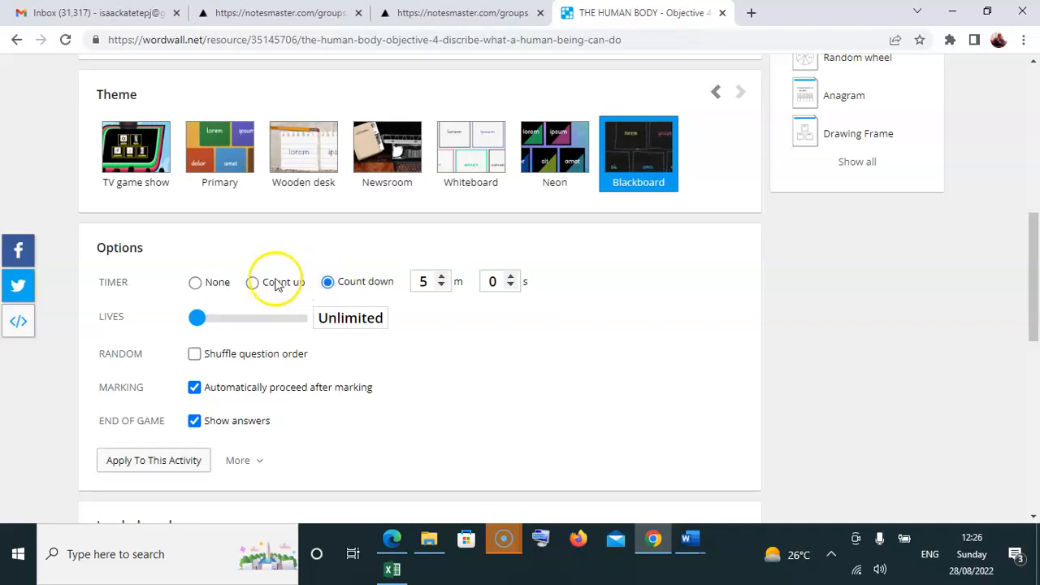
left_click(253, 281)
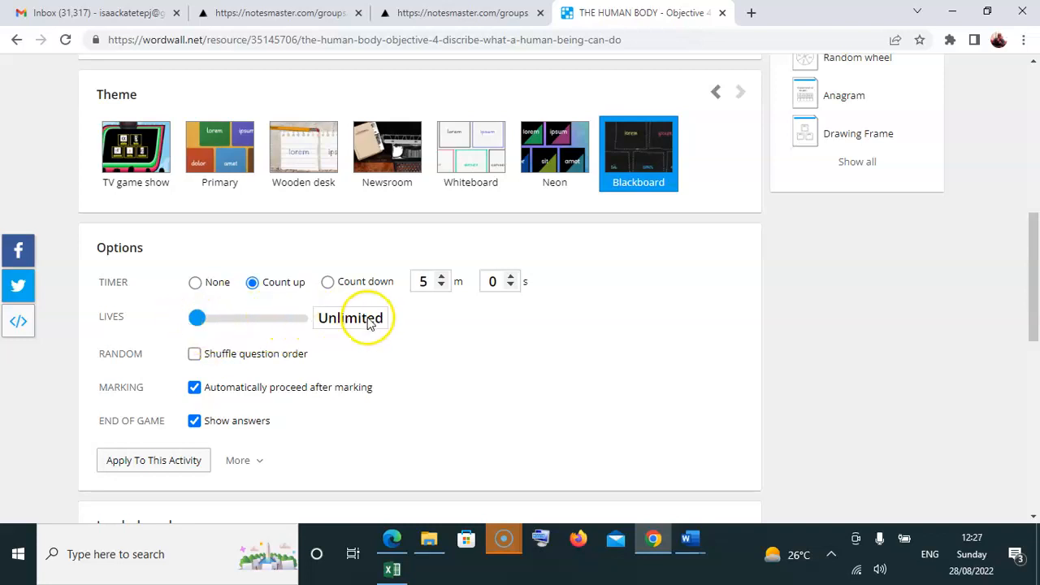
mouse_move(259, 332)
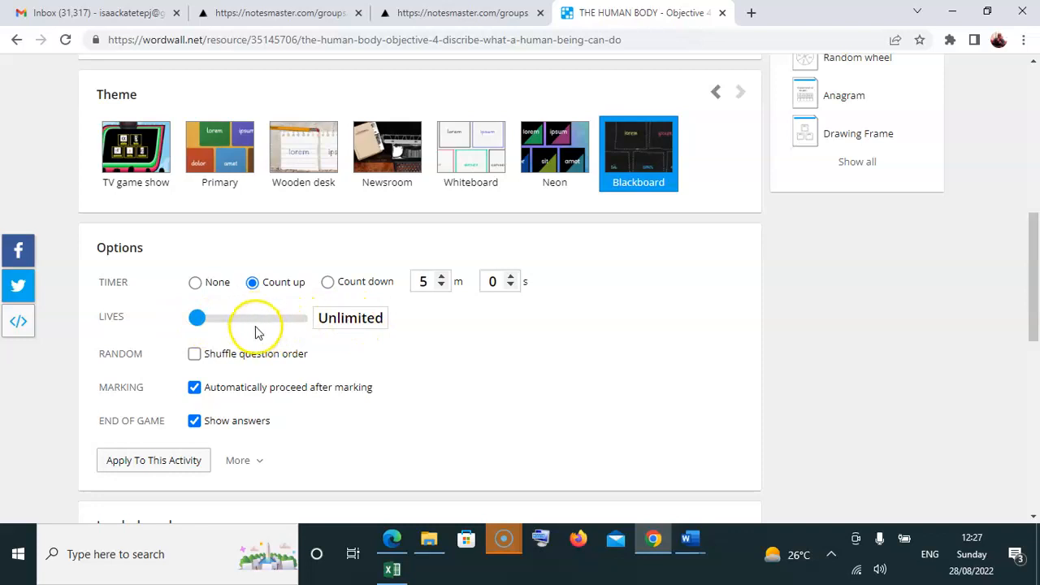
mouse_move(306, 359)
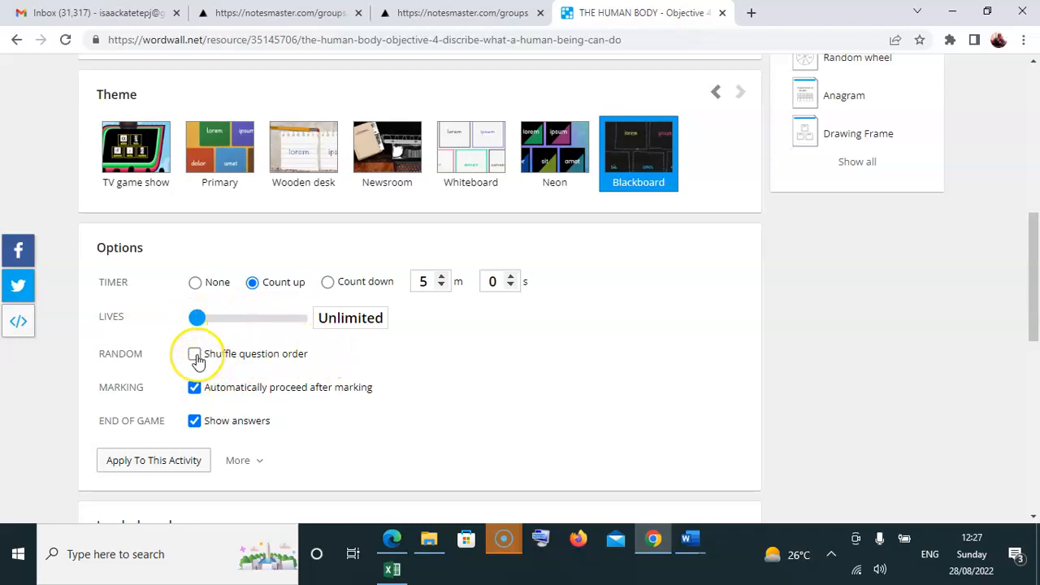
left_click(195, 354)
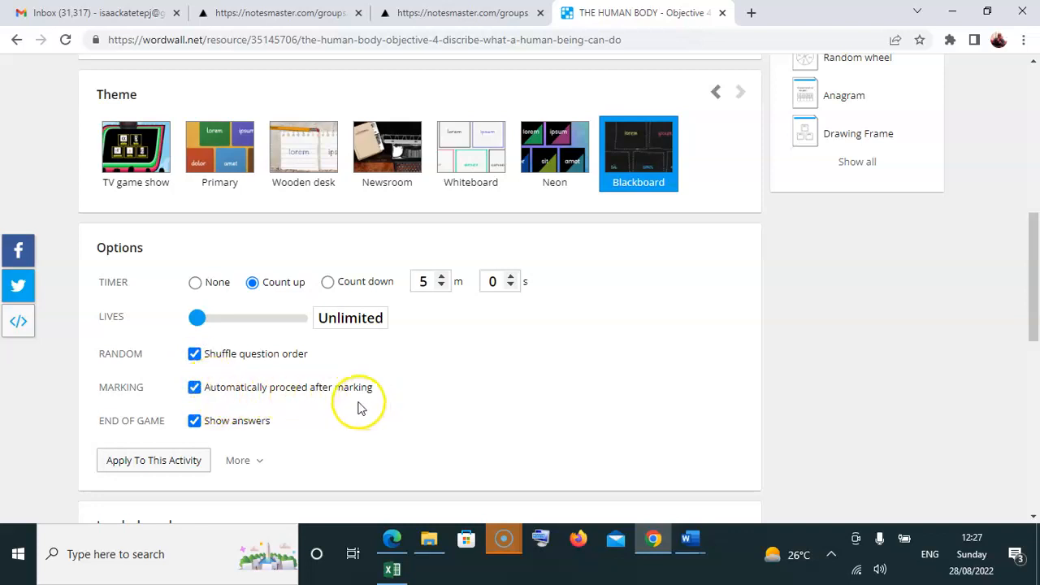
mouse_move(226, 437)
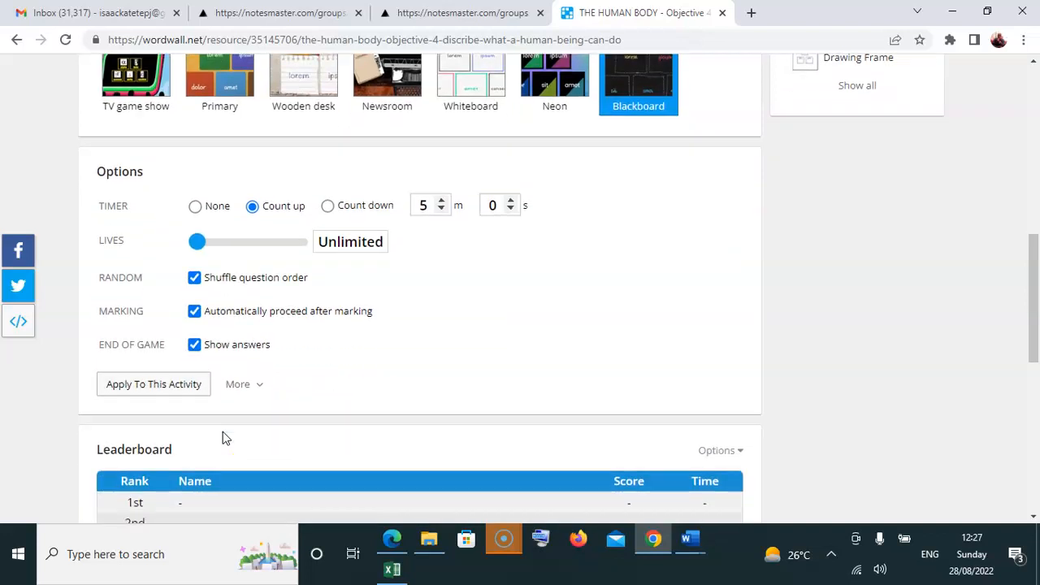
left_click(244, 383)
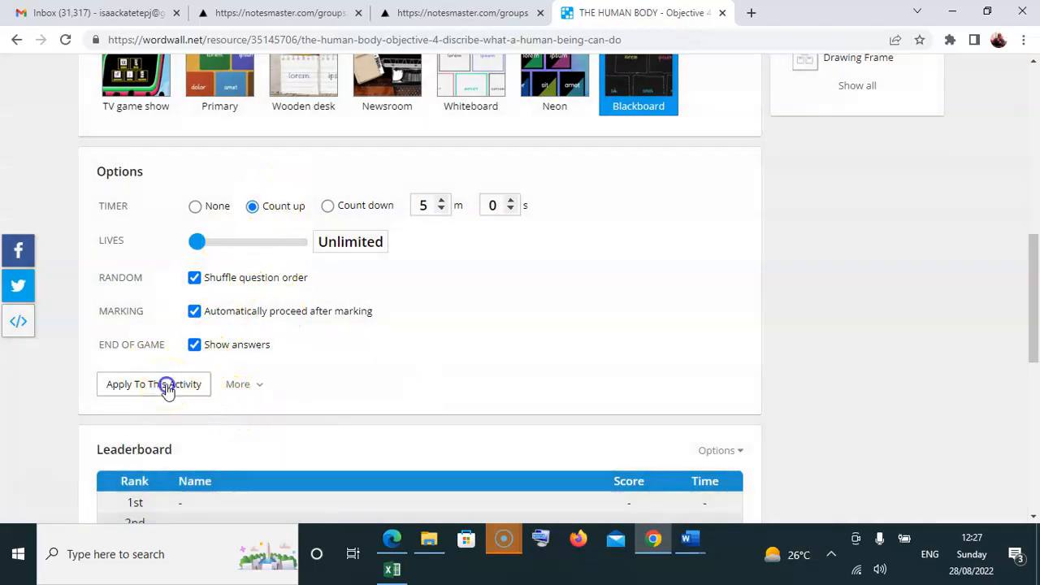
left_click(154, 384)
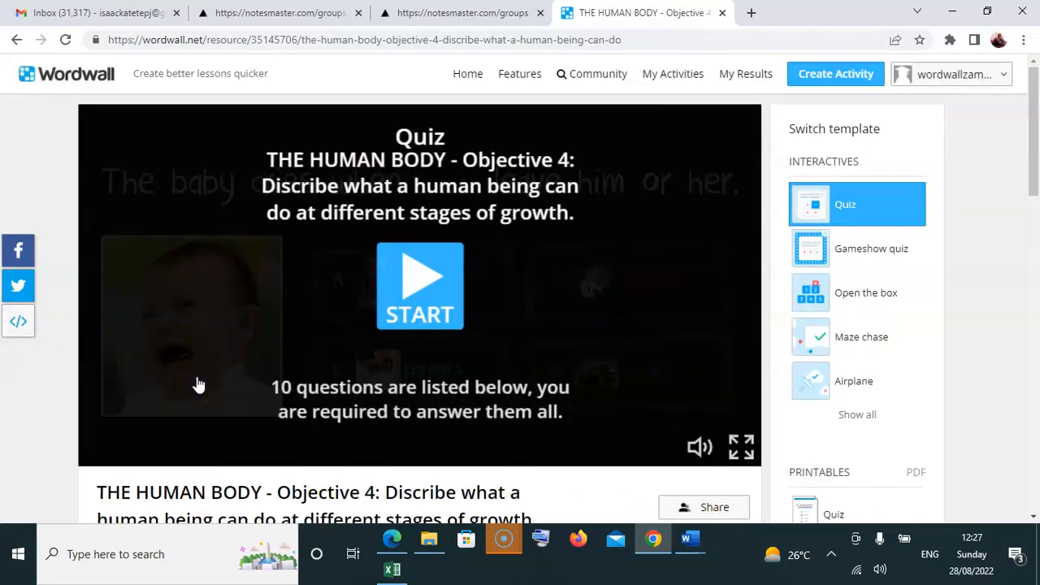
scroll("down", 3)
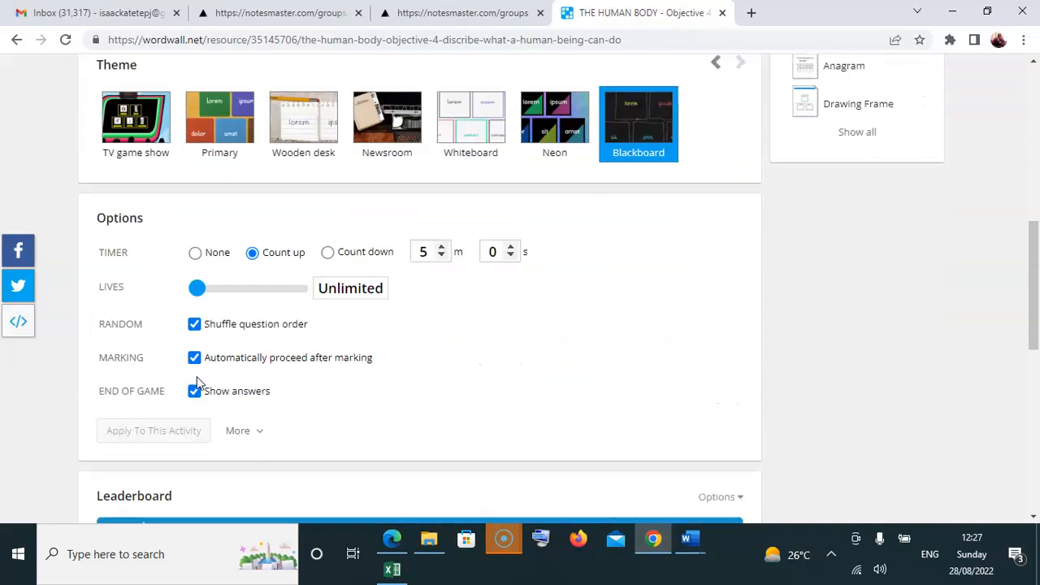
scroll("down", 3)
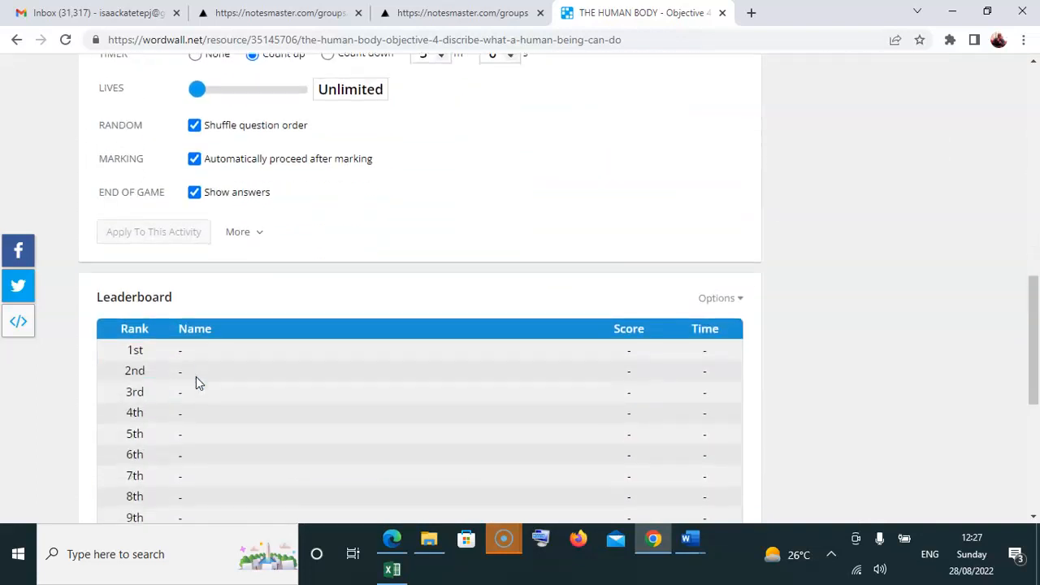
Set the leaderboard to Top 40, showing only each name's best score.
left_click(718, 298)
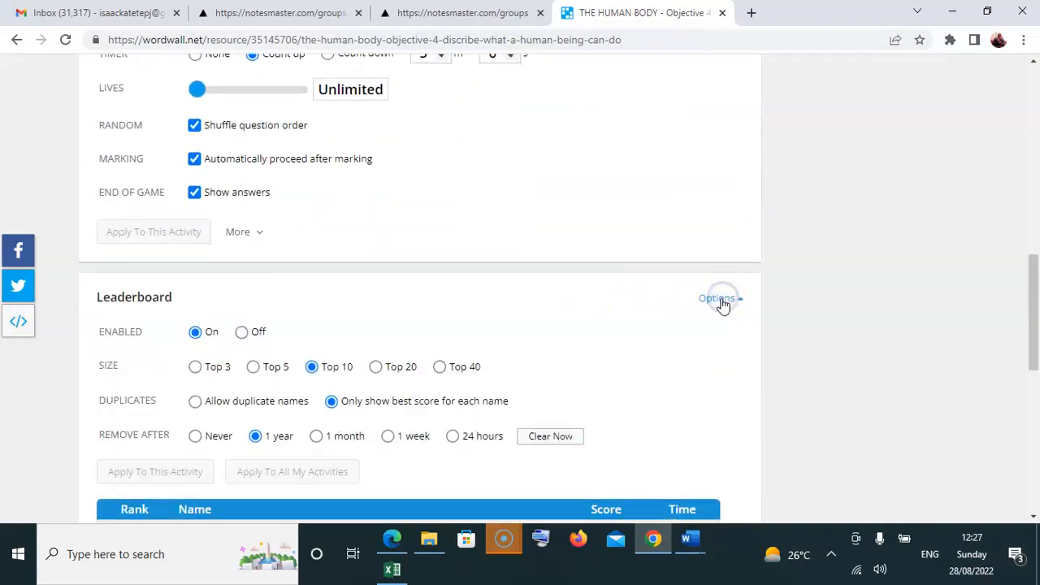
scroll("down", 3)
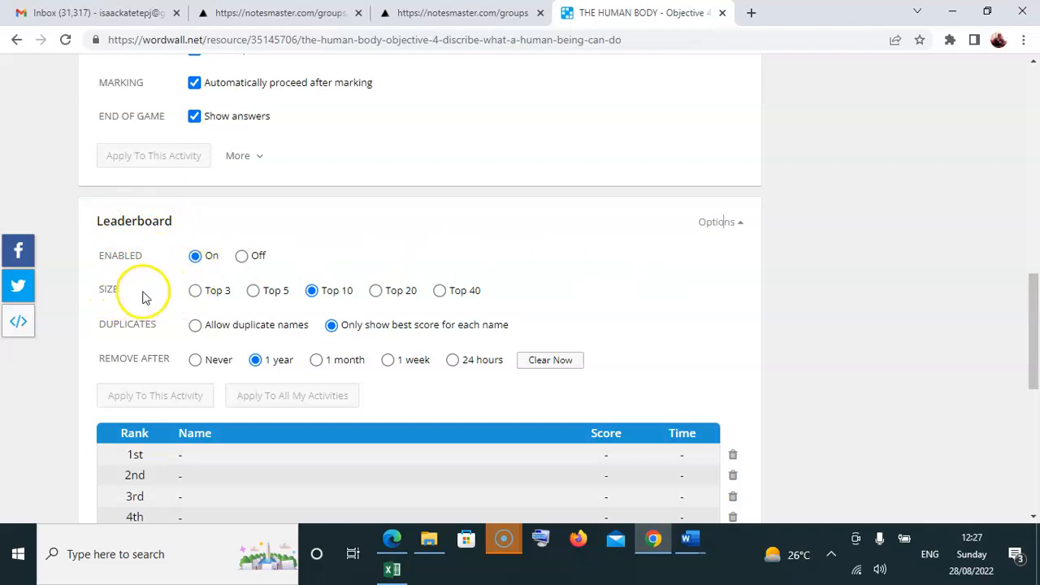
mouse_move(277, 304)
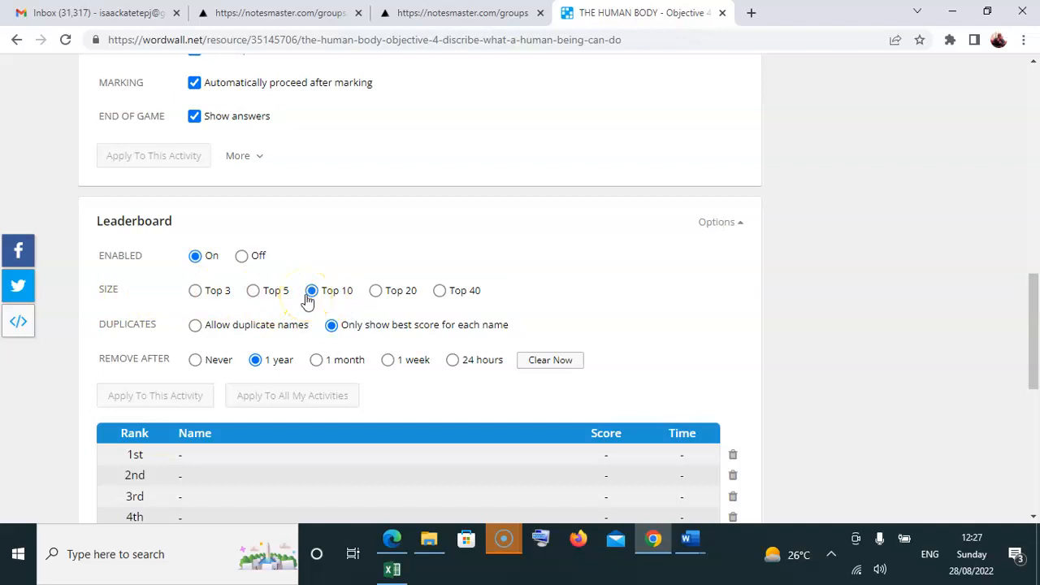
mouse_move(427, 290)
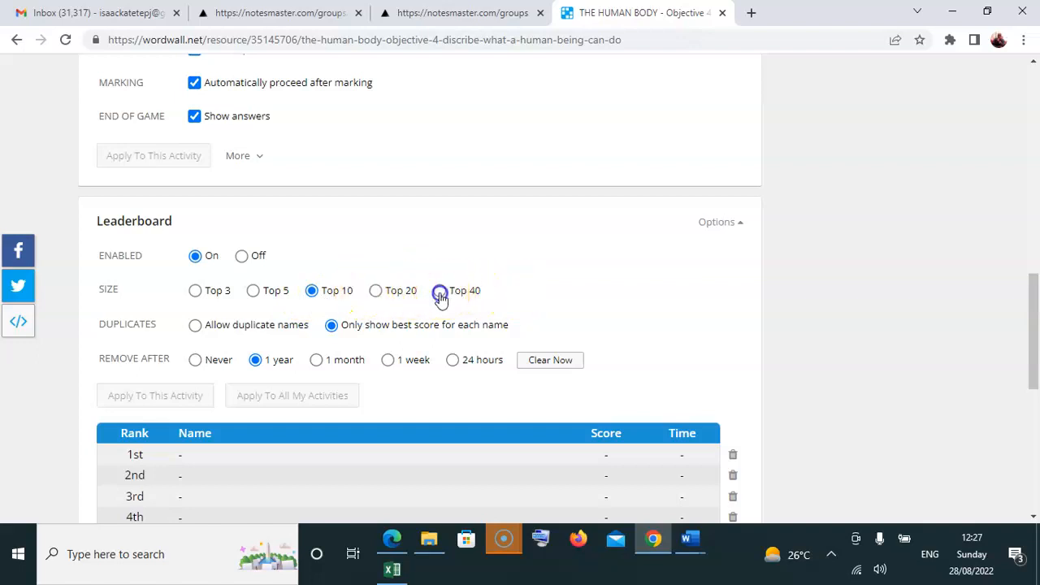
left_click(439, 290)
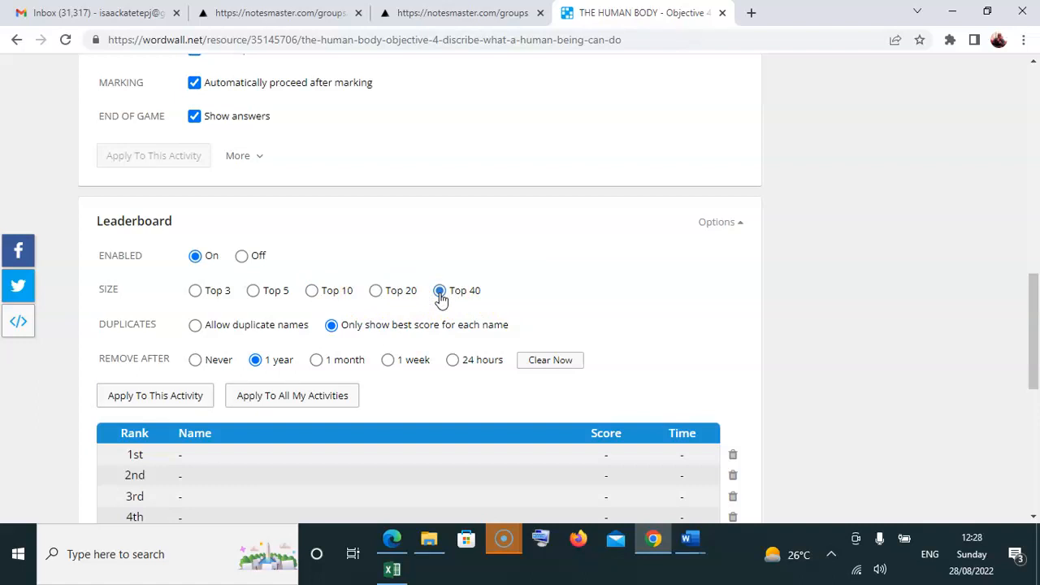
left_click(439, 290)
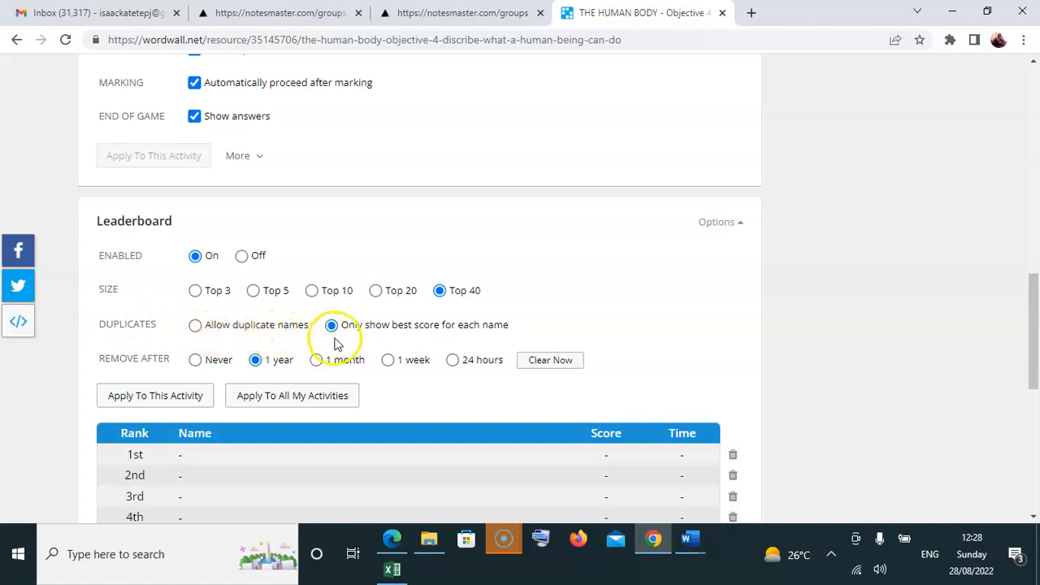
mouse_move(439, 337)
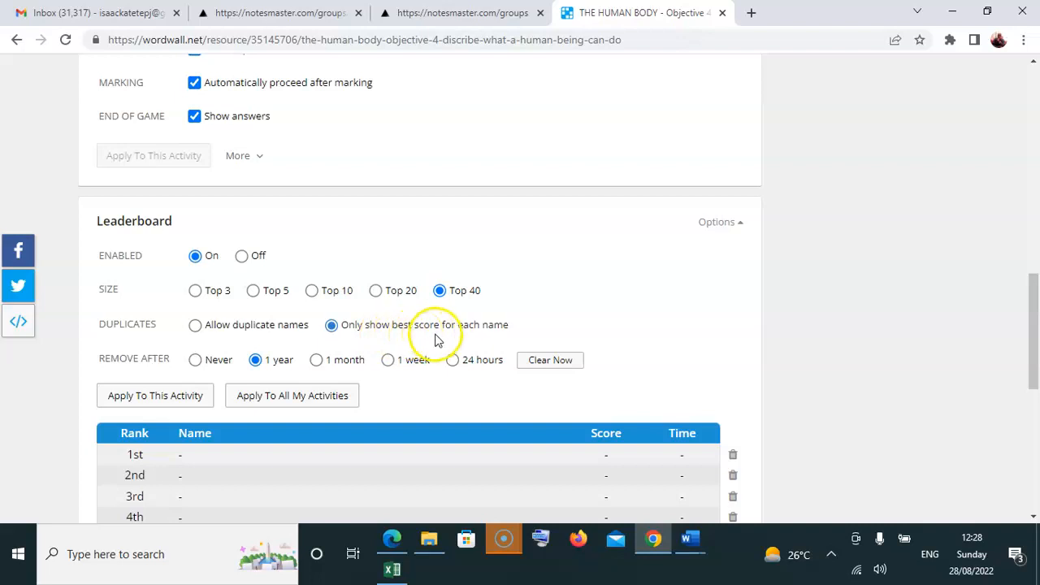
mouse_move(508, 332)
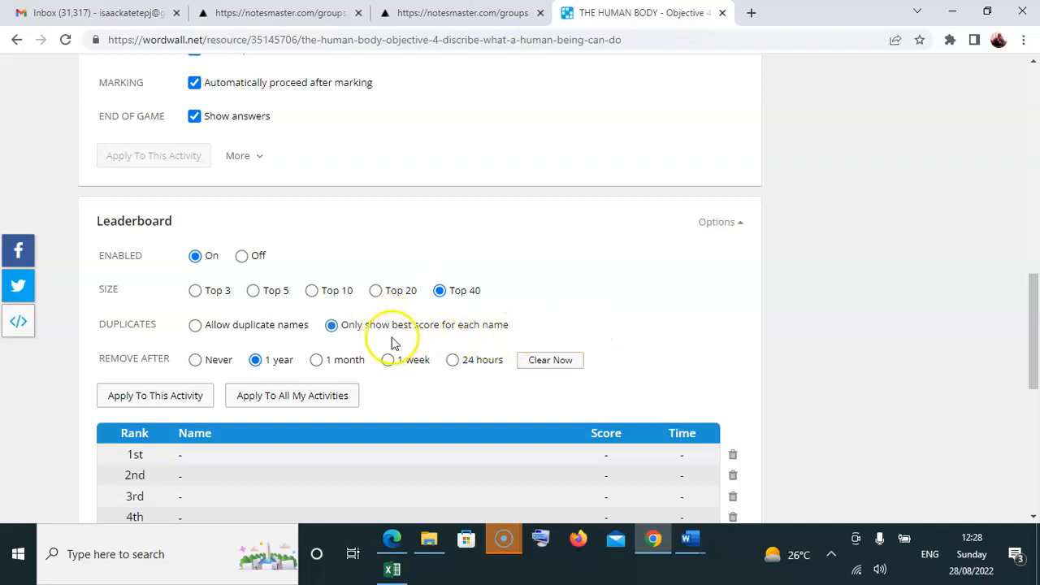
mouse_move(158, 374)
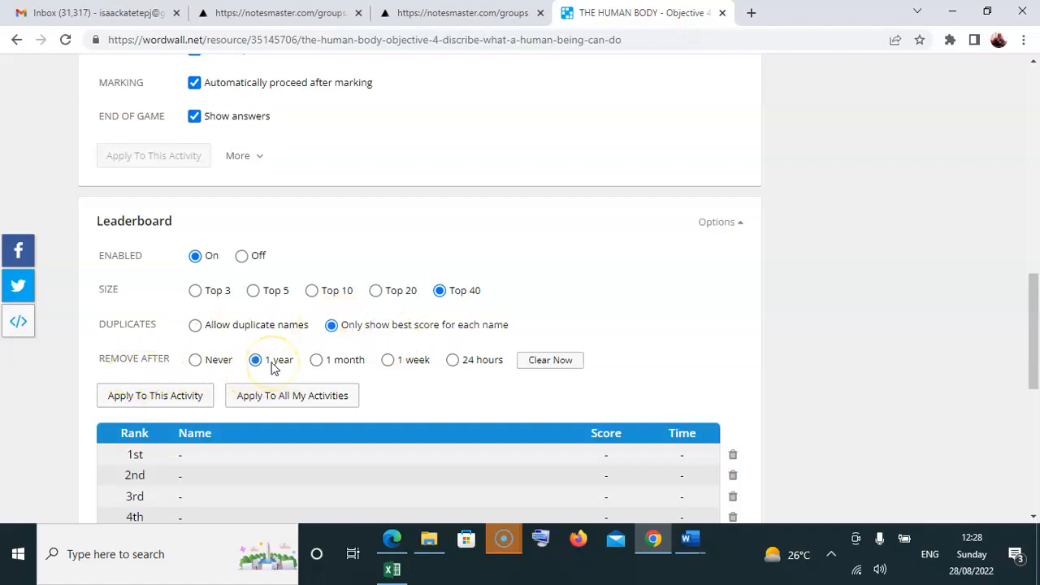
mouse_move(453, 360)
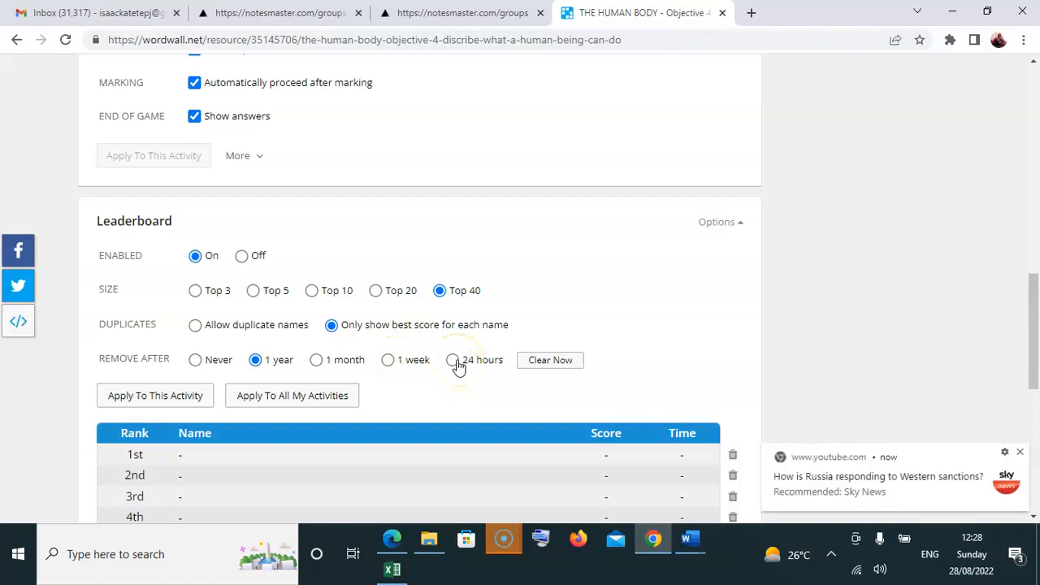
Set leaderboard entries to be removed after 24 hours.
left_click(453, 360)
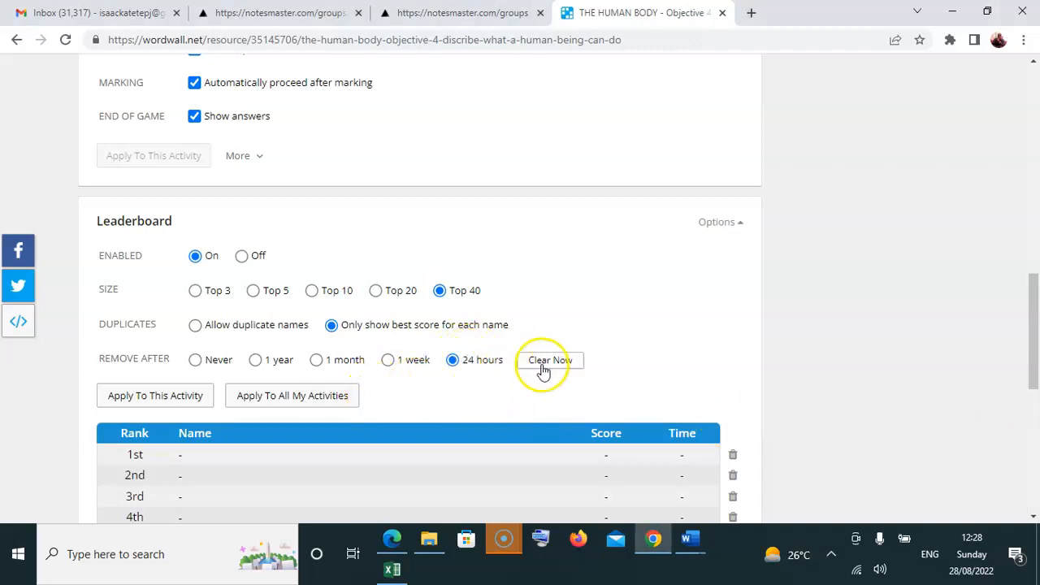
mouse_move(327, 404)
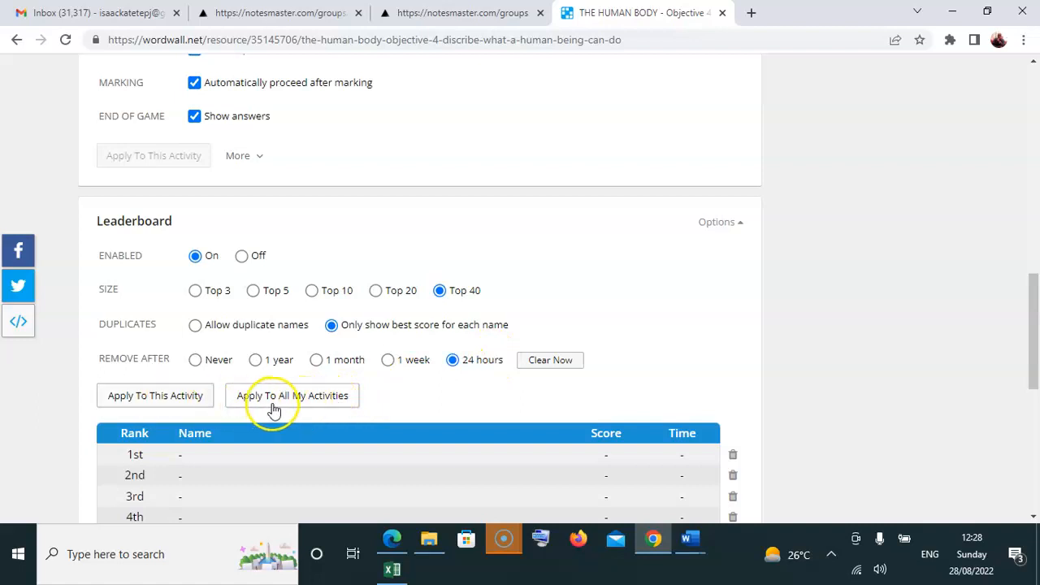
mouse_move(344, 404)
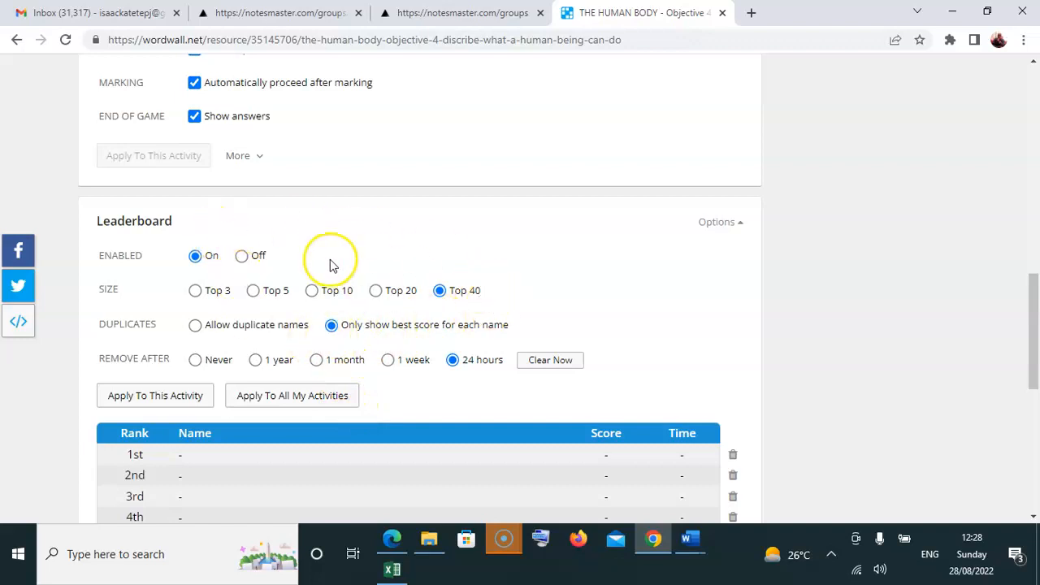
mouse_move(328, 287)
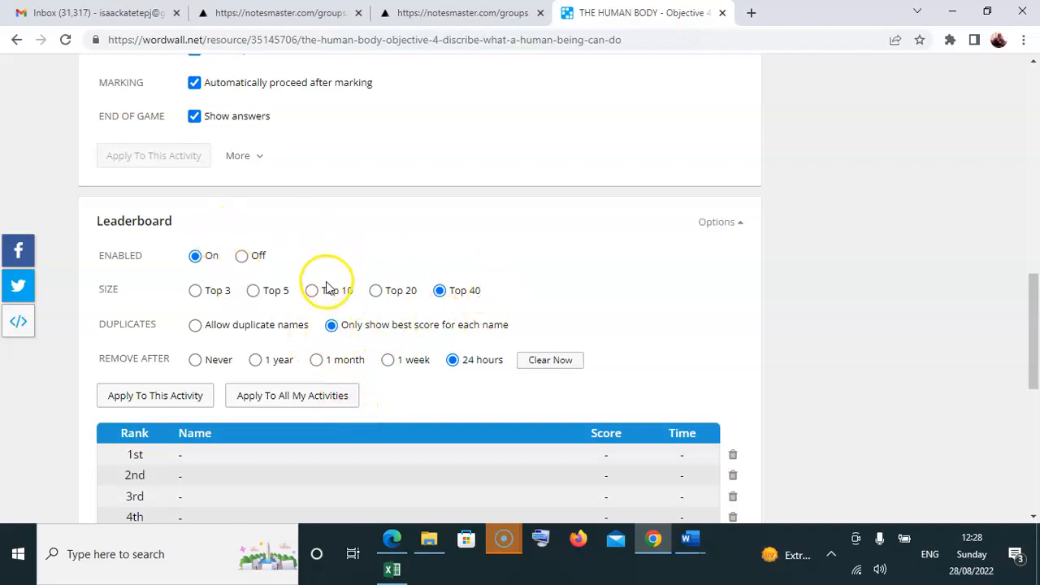
mouse_move(386, 351)
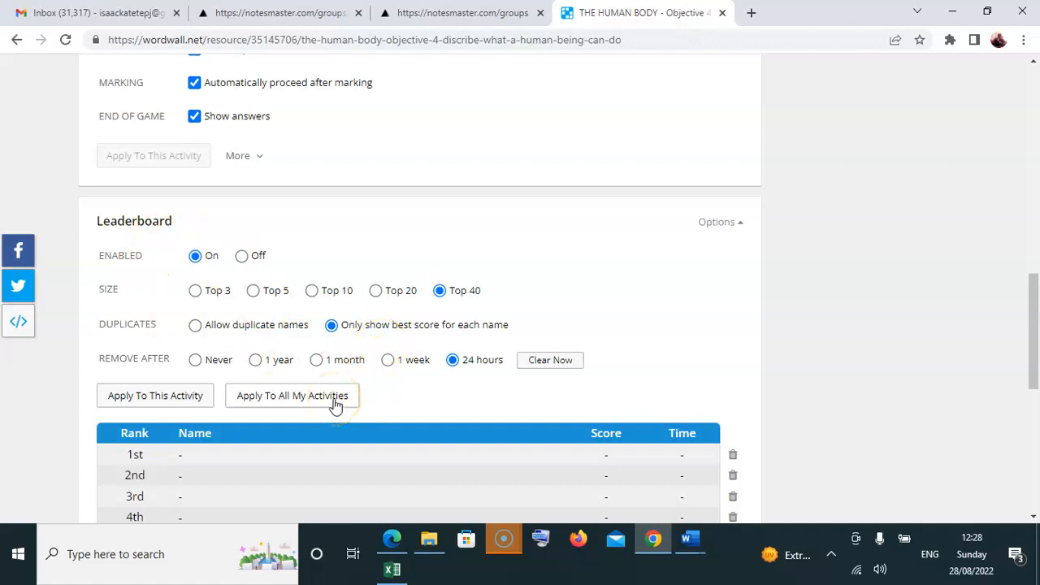
mouse_move(187, 403)
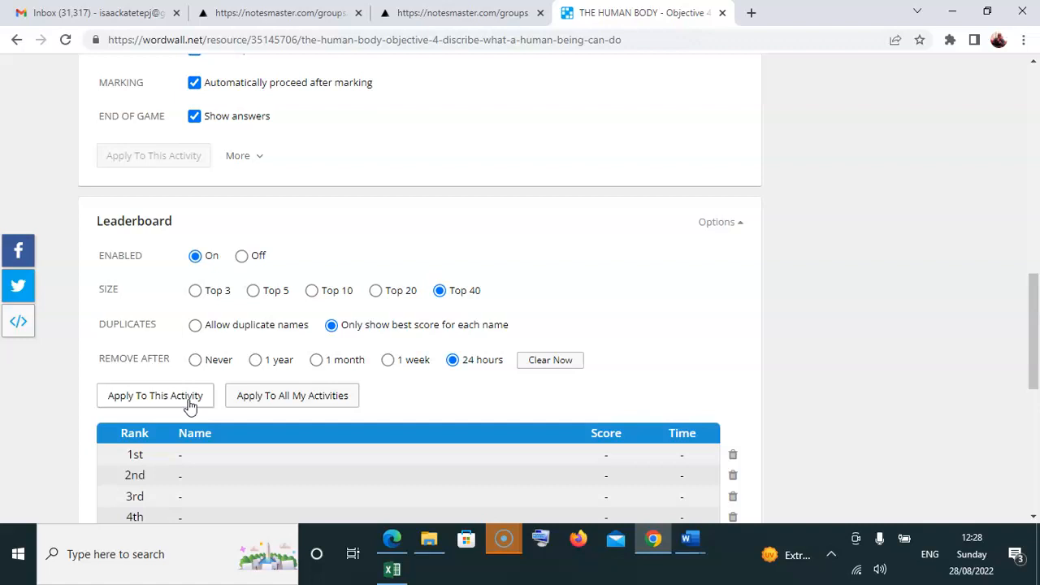
mouse_move(189, 406)
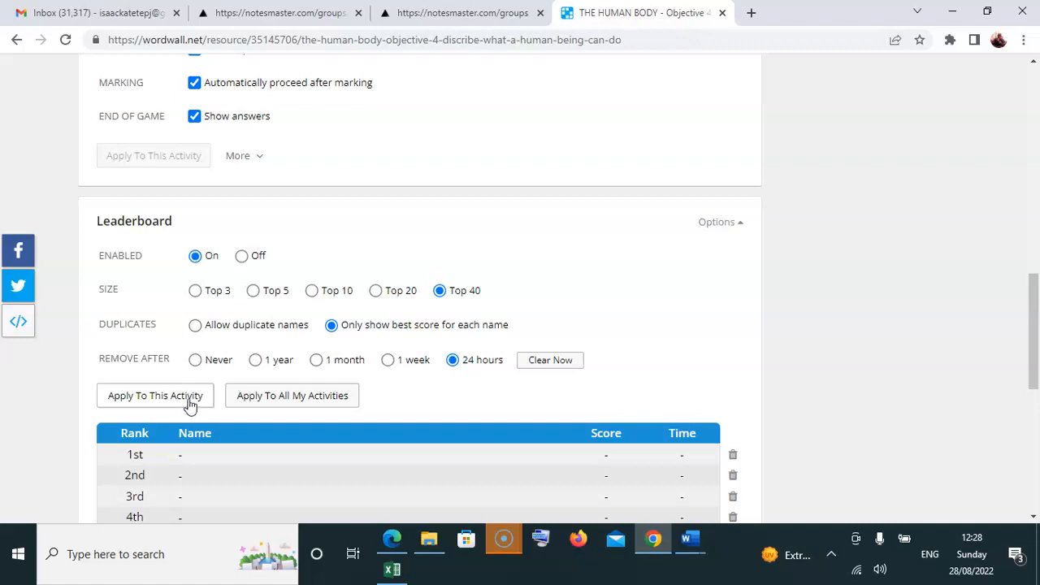
mouse_move(490, 366)
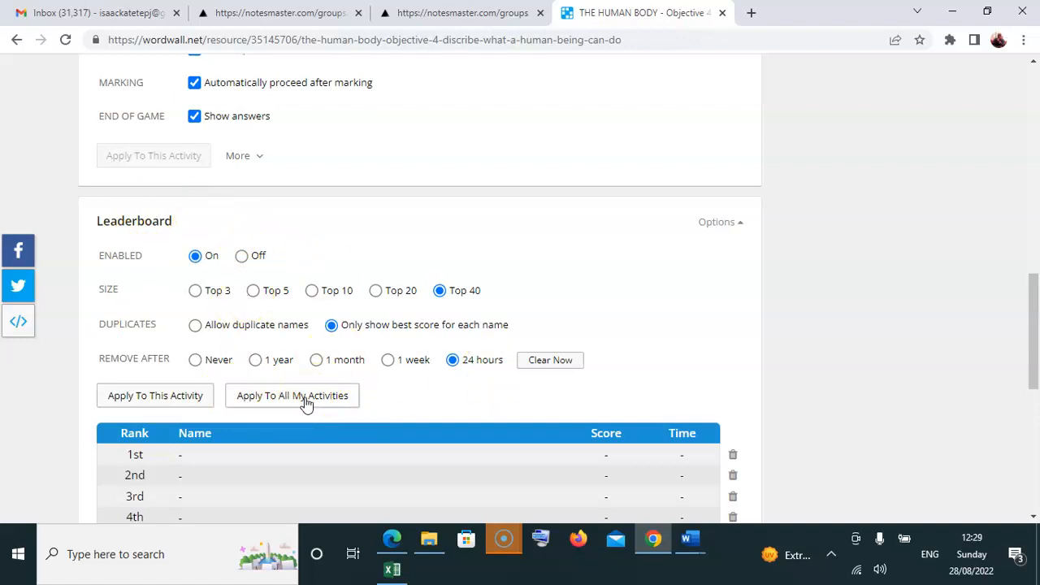
Scroll back up to the Blackboard-themed start screen of the quiz page.
scroll("down", 3)
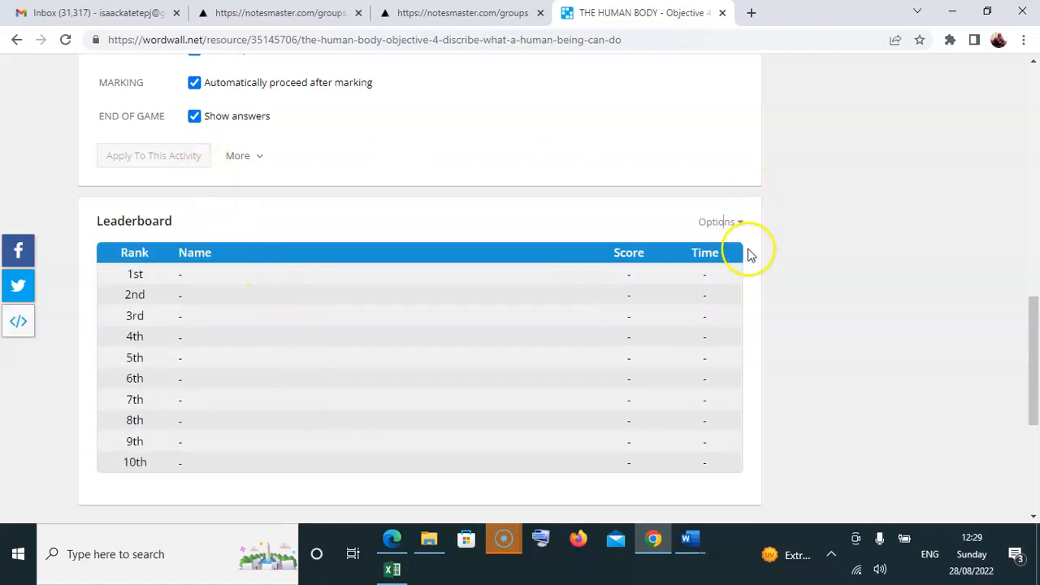
scroll("down", 3)
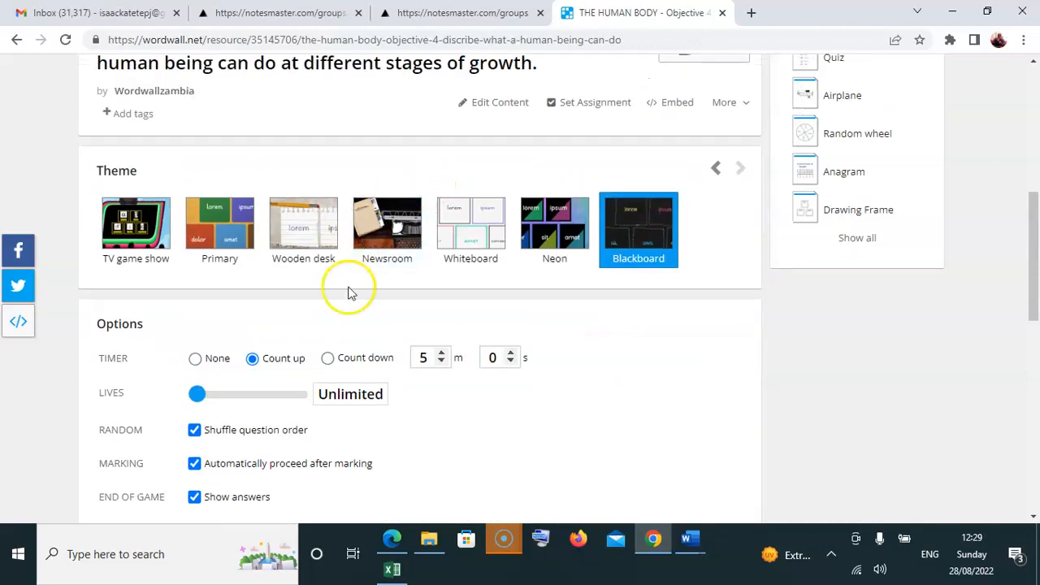
mouse_move(715, 309)
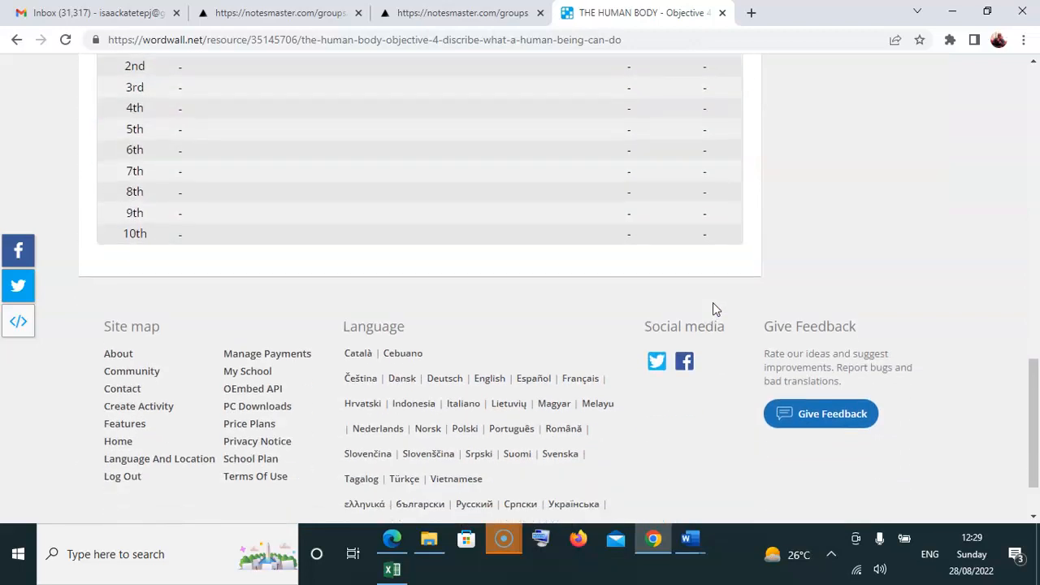
scroll("up", 3)
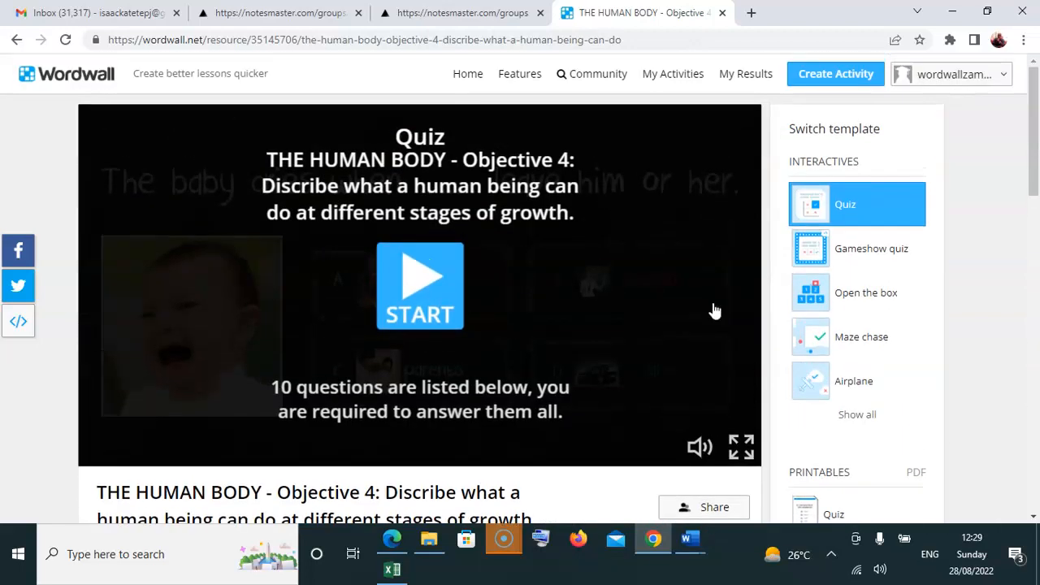